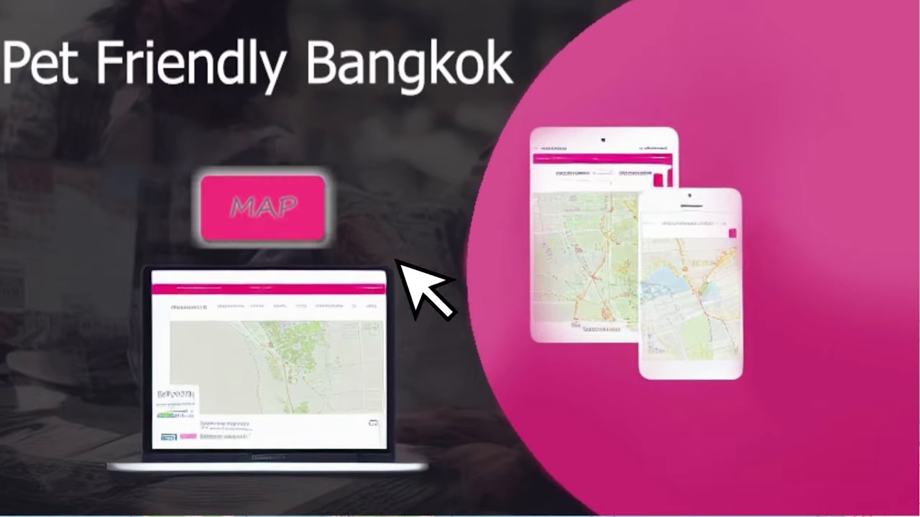
# Step: Show the Add Facilities form page from the site's side navbar
pyautogui.click(262, 207)
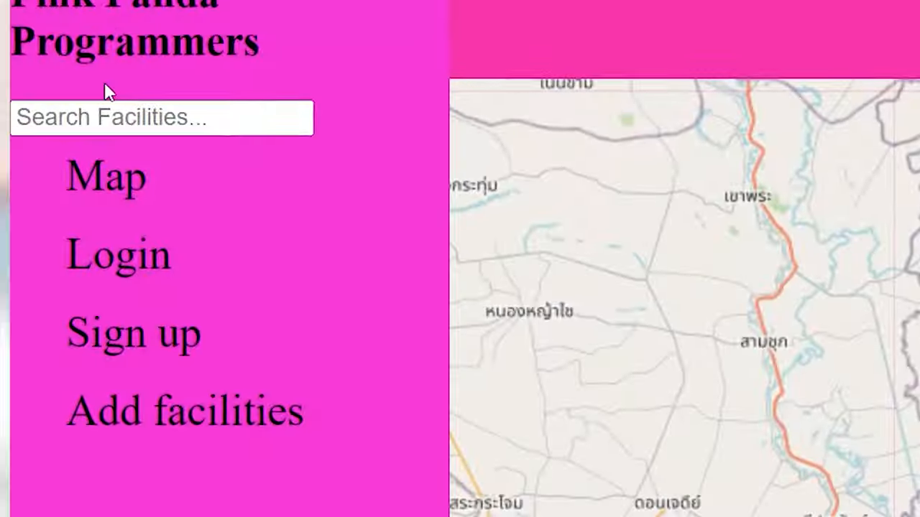
pyautogui.click(184, 411)
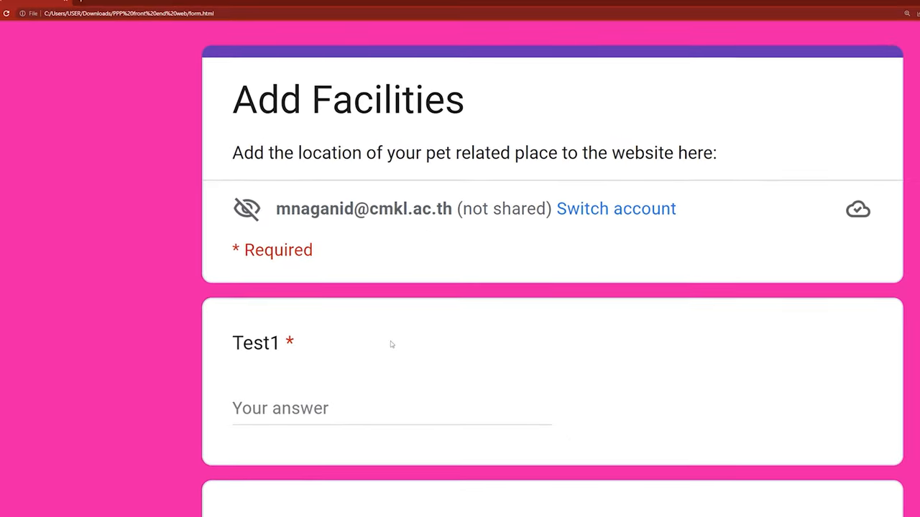
pyautogui.scroll(-3)
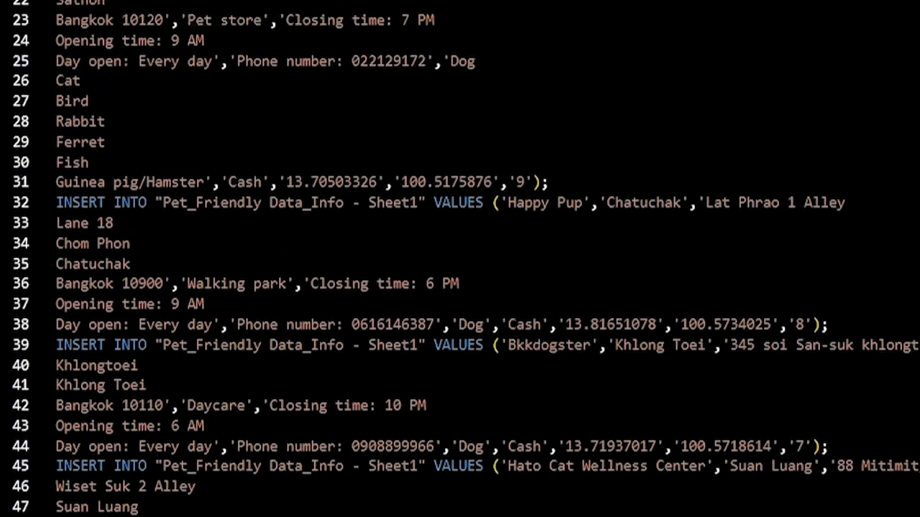
# Step: Review the facility INSERT statements and run the SELECT DISTINCT query on the facilities table
pyautogui.scroll(-3)
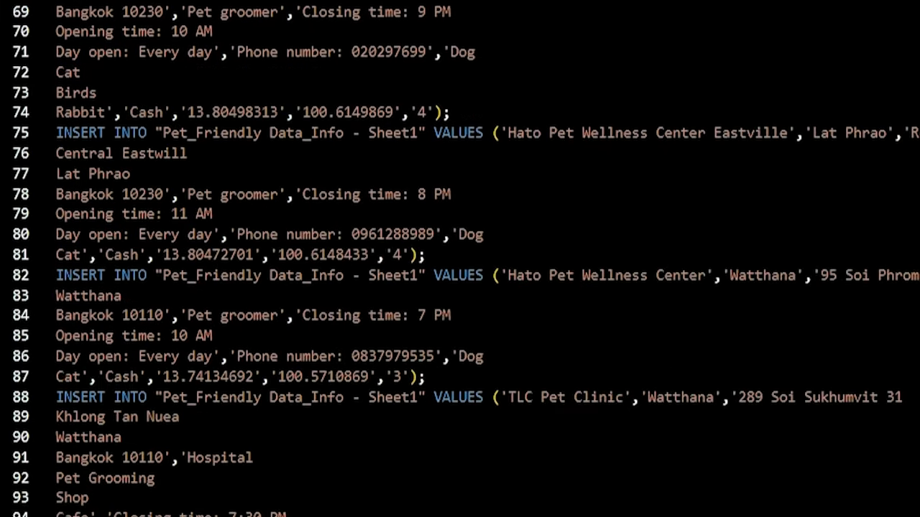
pyautogui.scroll(-3)
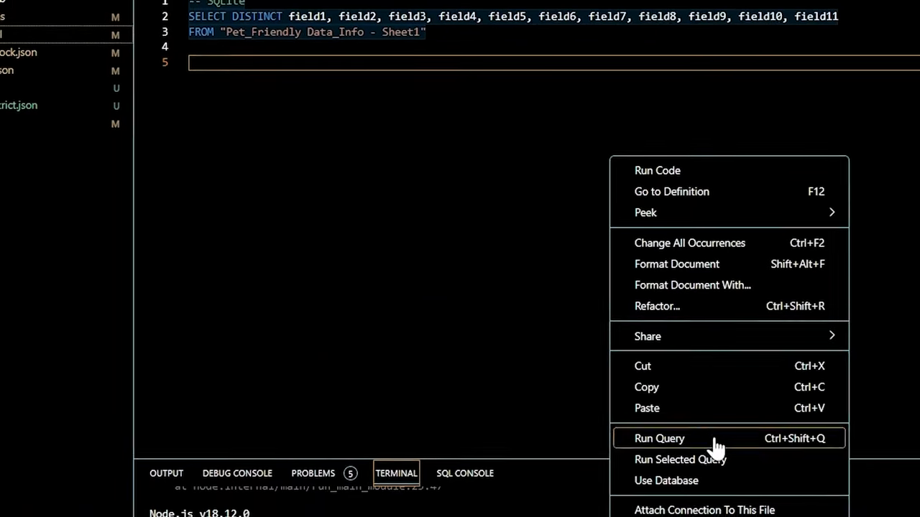
pyautogui.click(659, 439)
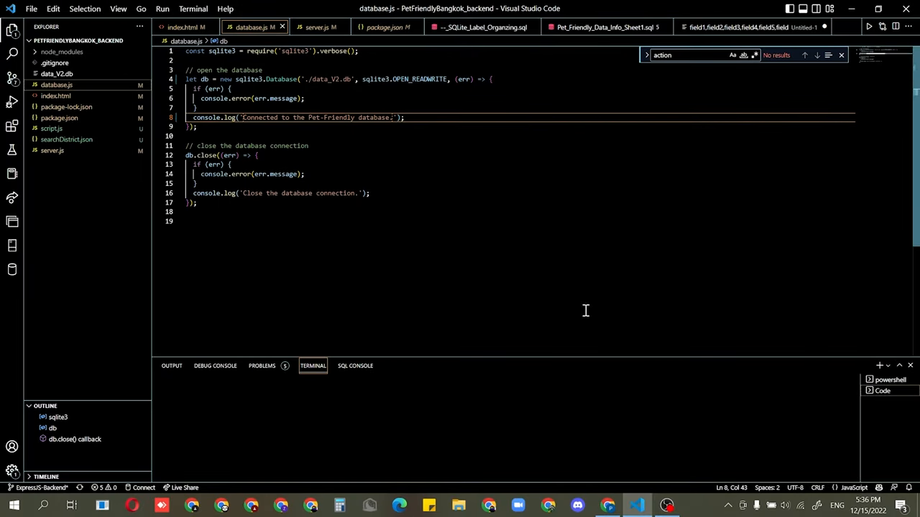
# Step: Show server.js with the district search route and enter 'npm run -dev' in the terminal
pyautogui.click(319, 26)
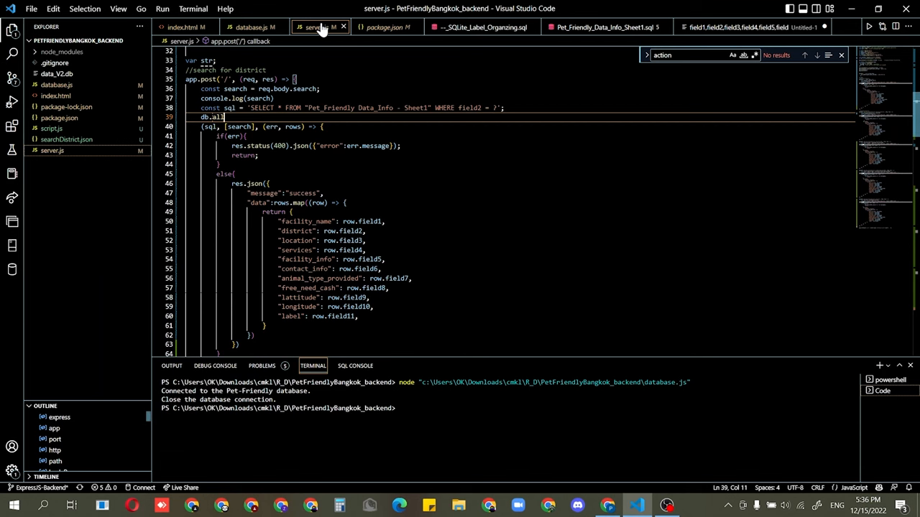
pyautogui.write('npm run')
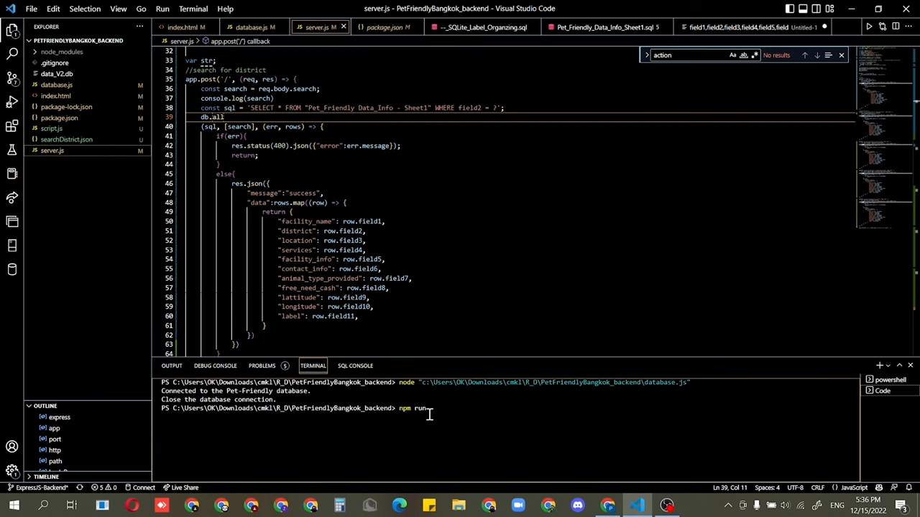
pyautogui.write('-dev')
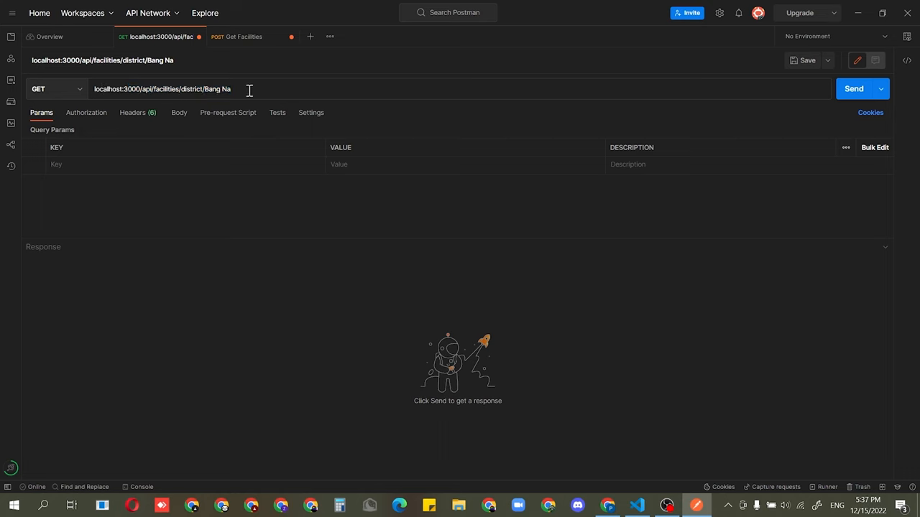
pyautogui.moveTo(635, 98)
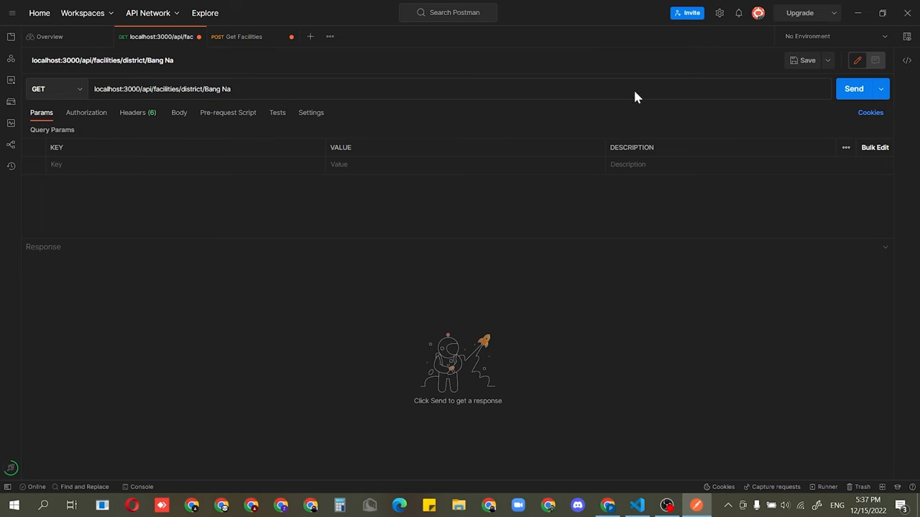
# Step: Send district searches for Bang Na and then Lat Phrao, returning facility JSON
pyautogui.click(854, 89)
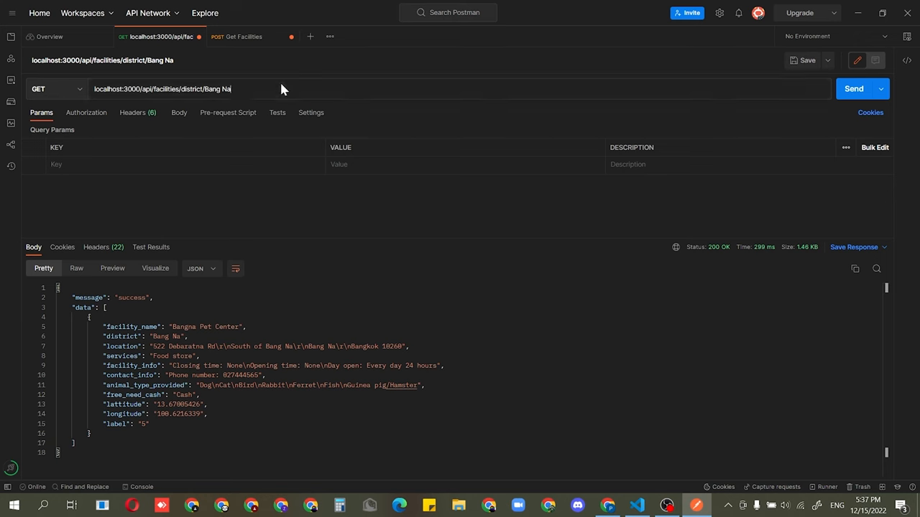
pyautogui.click(854, 89)
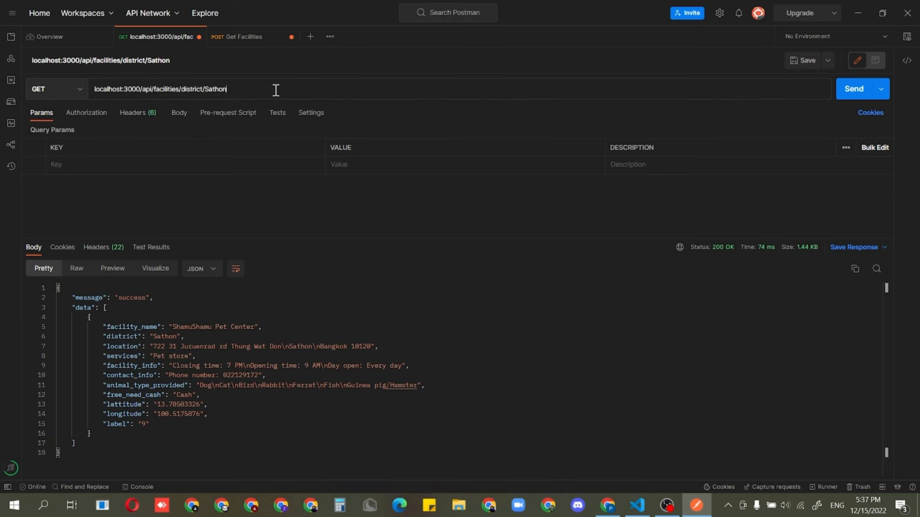
pyautogui.write('Lat Phrao')
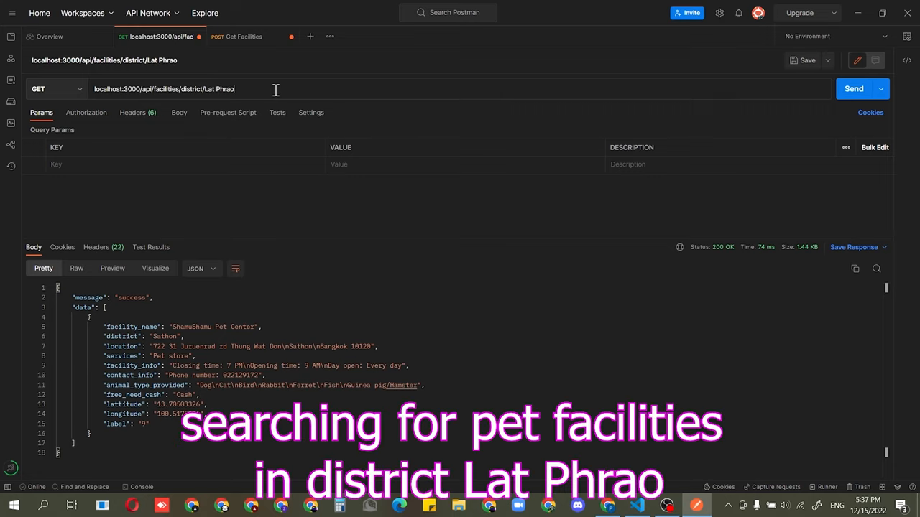
pyautogui.click(853, 89)
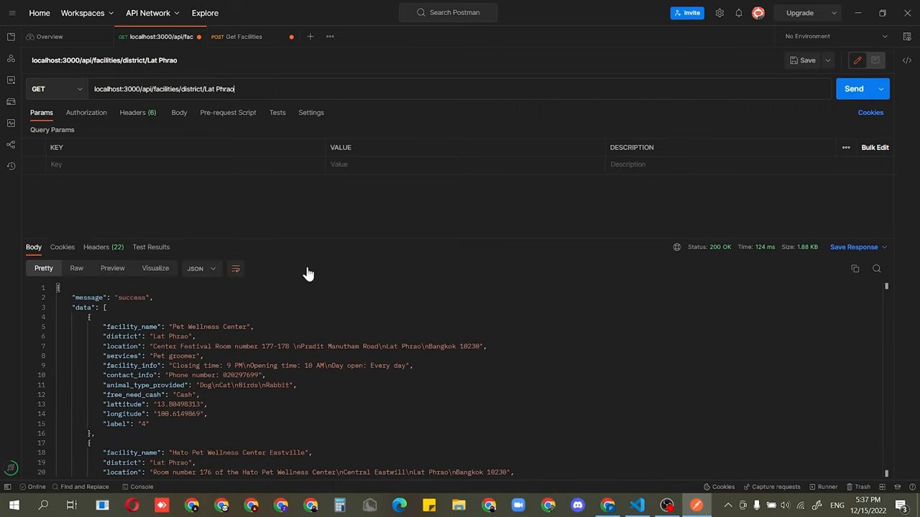